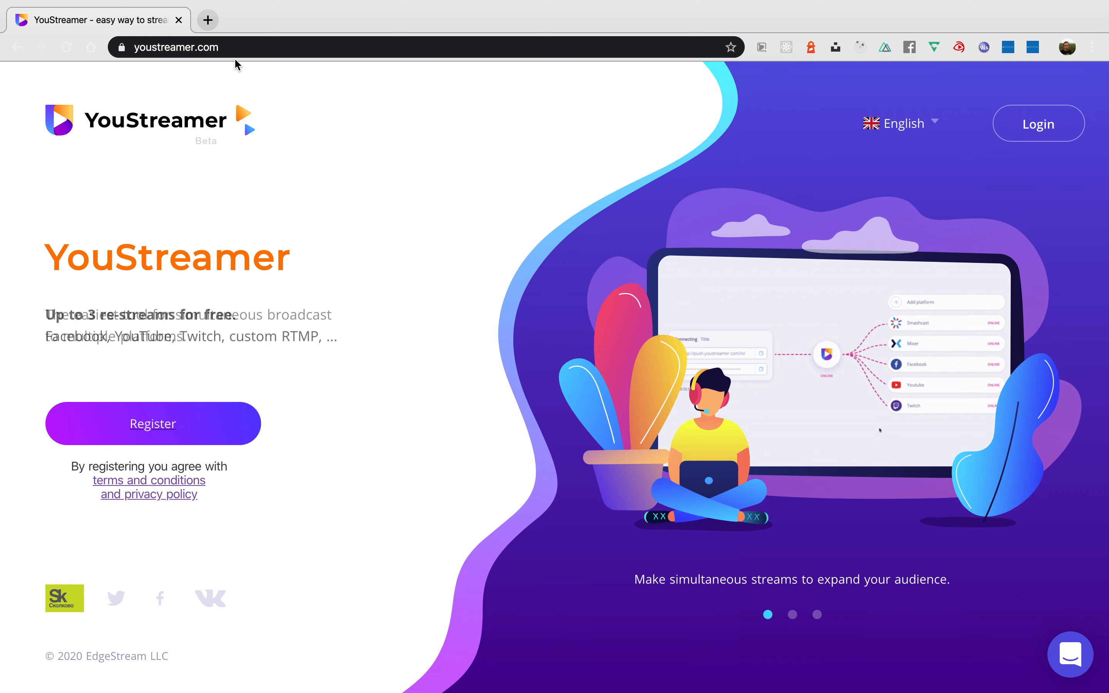
mouse_move(346, 201)
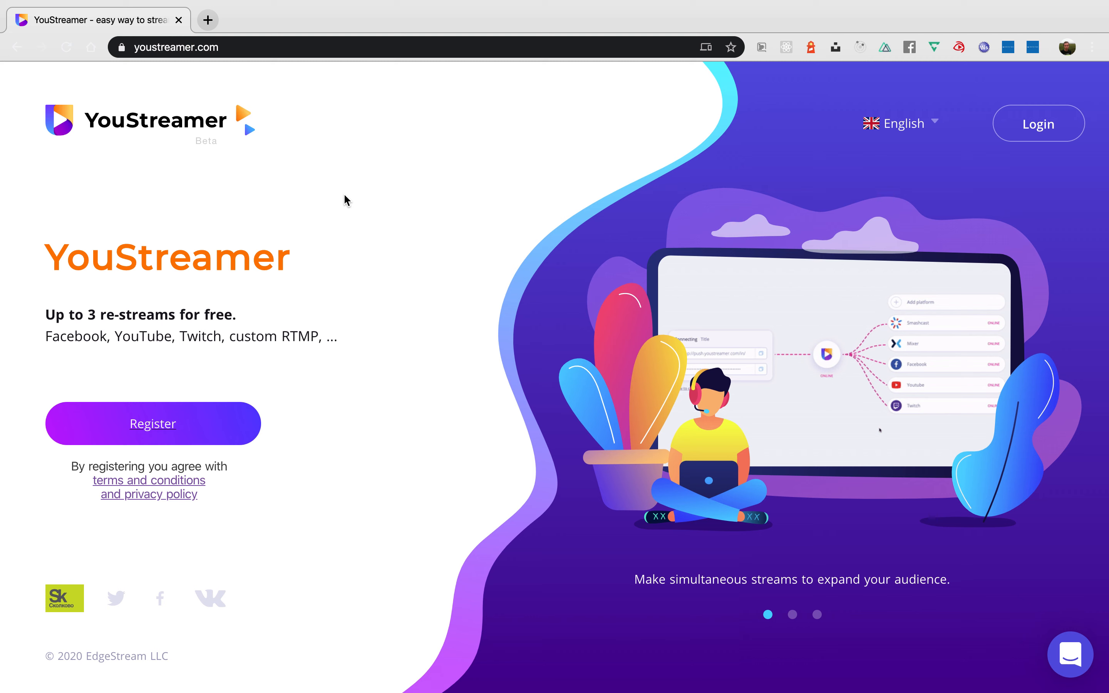
Go from the YouStreamer homepage to its Login page.
left_click(1037, 123)
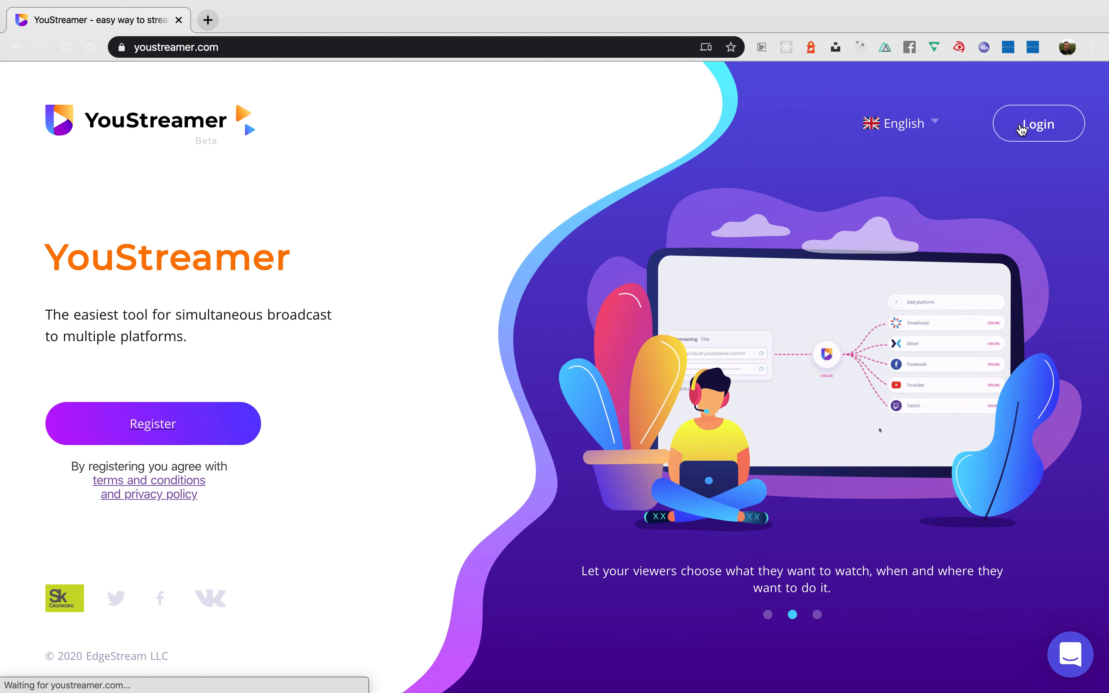
left_click(1038, 123)
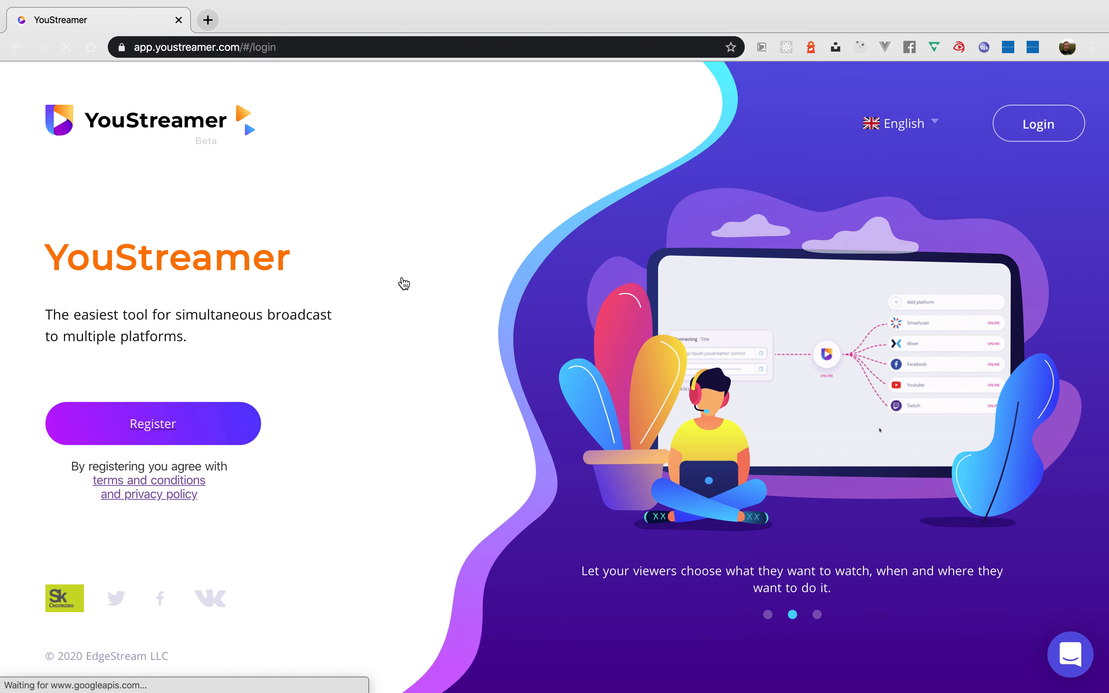
Log in to YouStreamer with a saved autofill account, reaching the stream dashboard.
left_click(1038, 123)
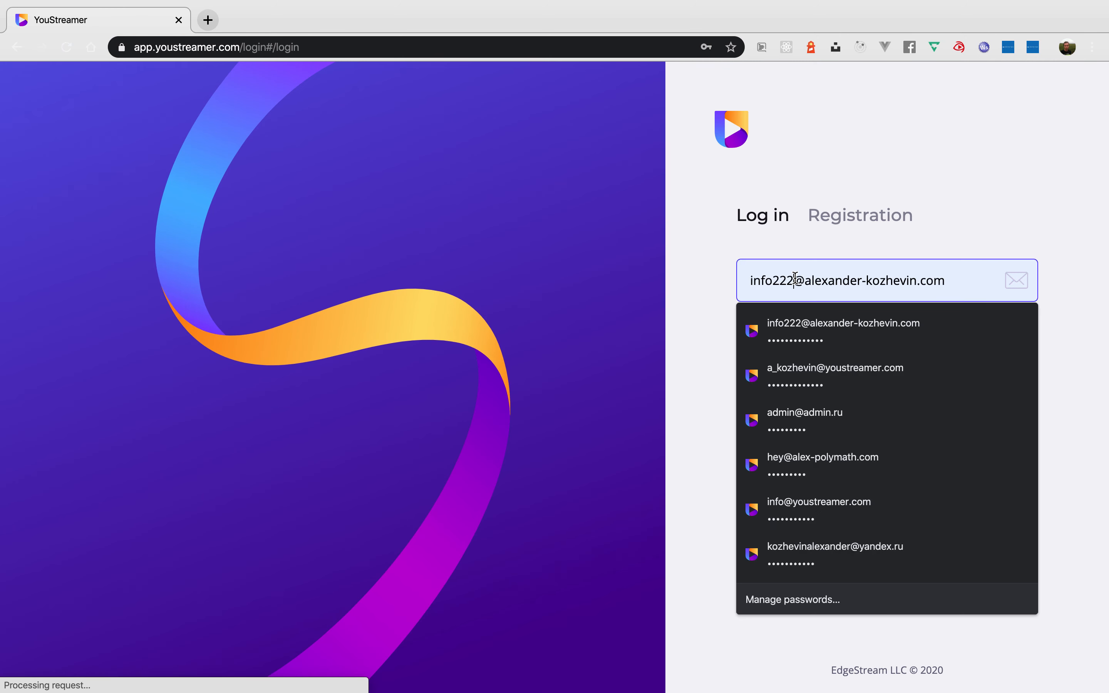
left_click(834, 376)
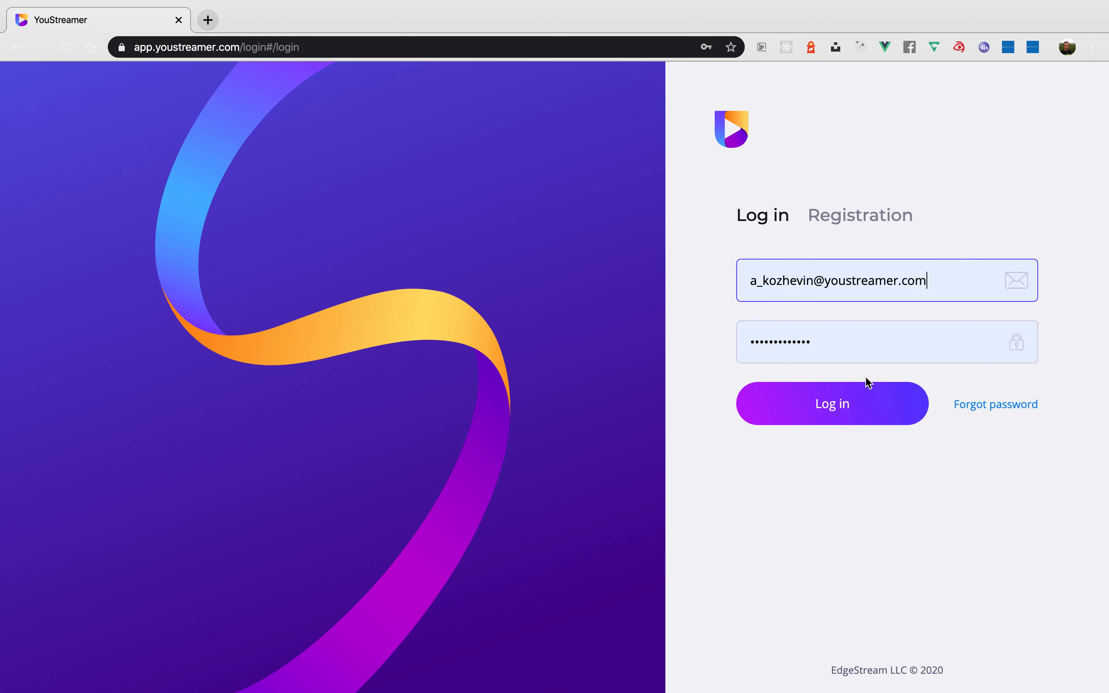
left_click(832, 403)
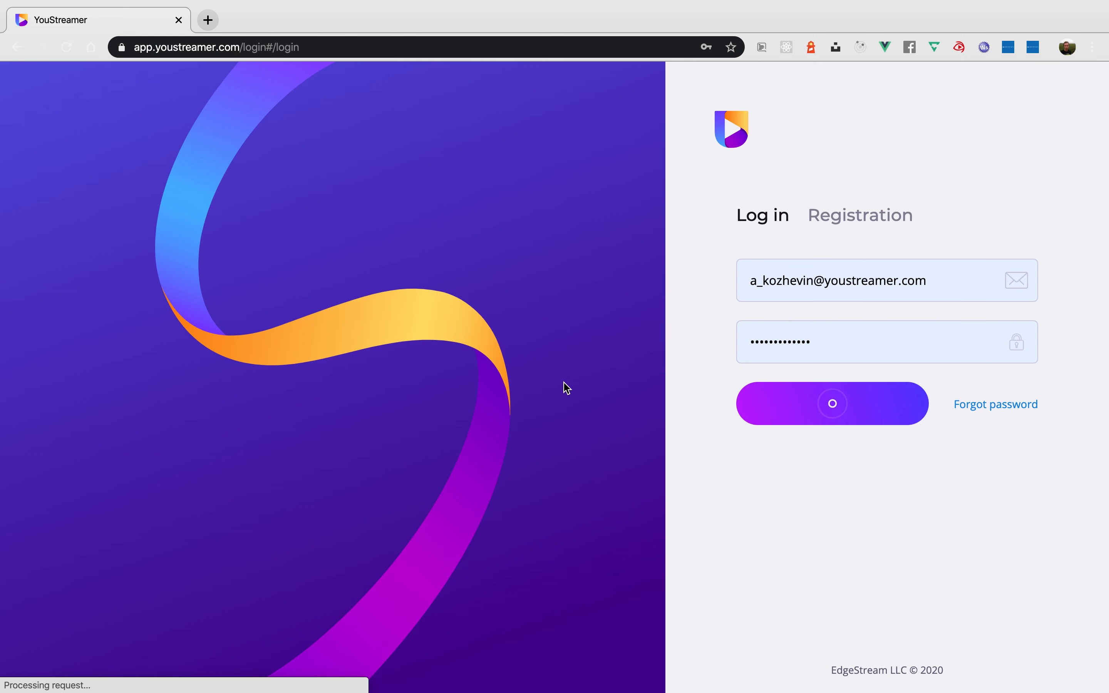
left_click(832, 402)
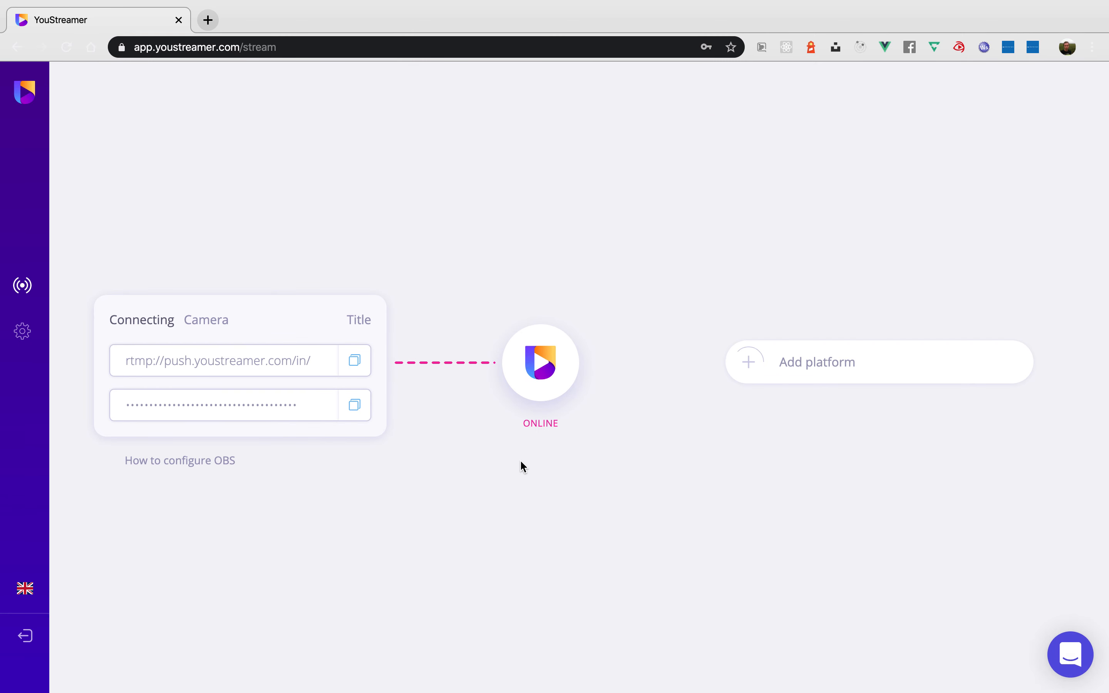
mouse_move(326, 469)
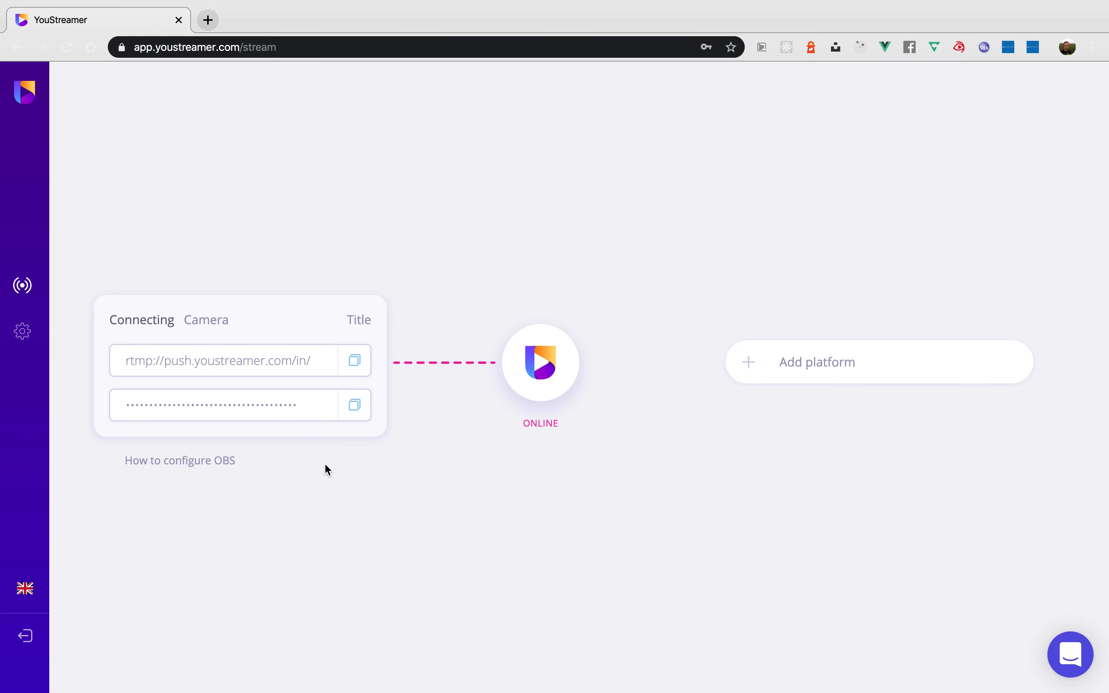
mouse_move(346, 462)
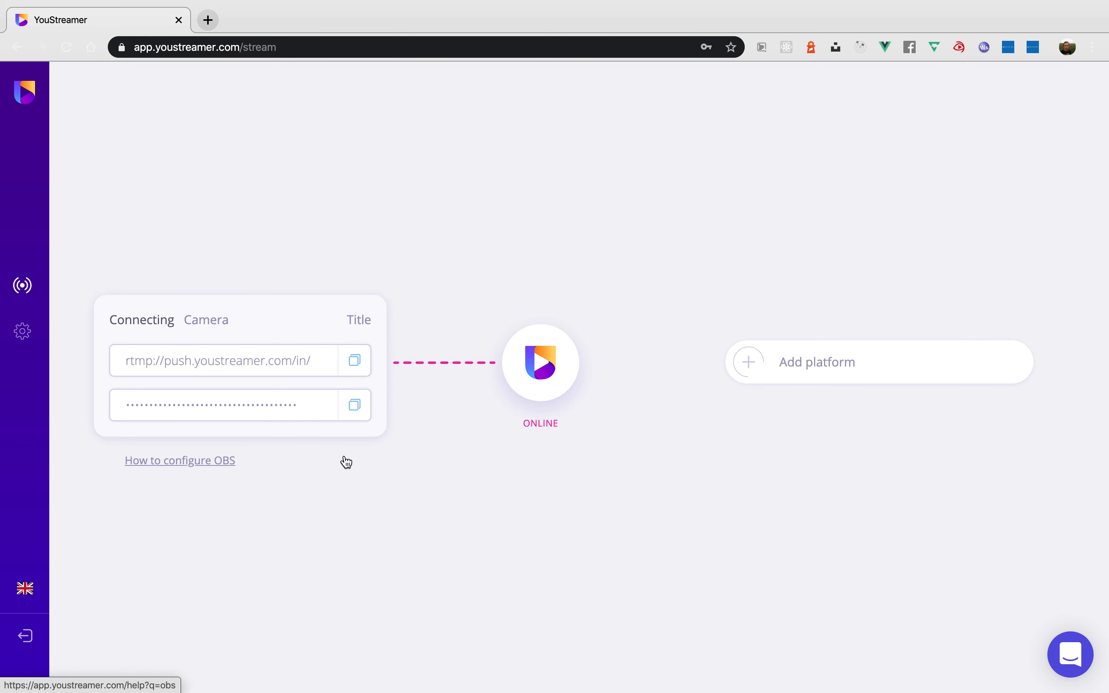
mouse_move(846, 362)
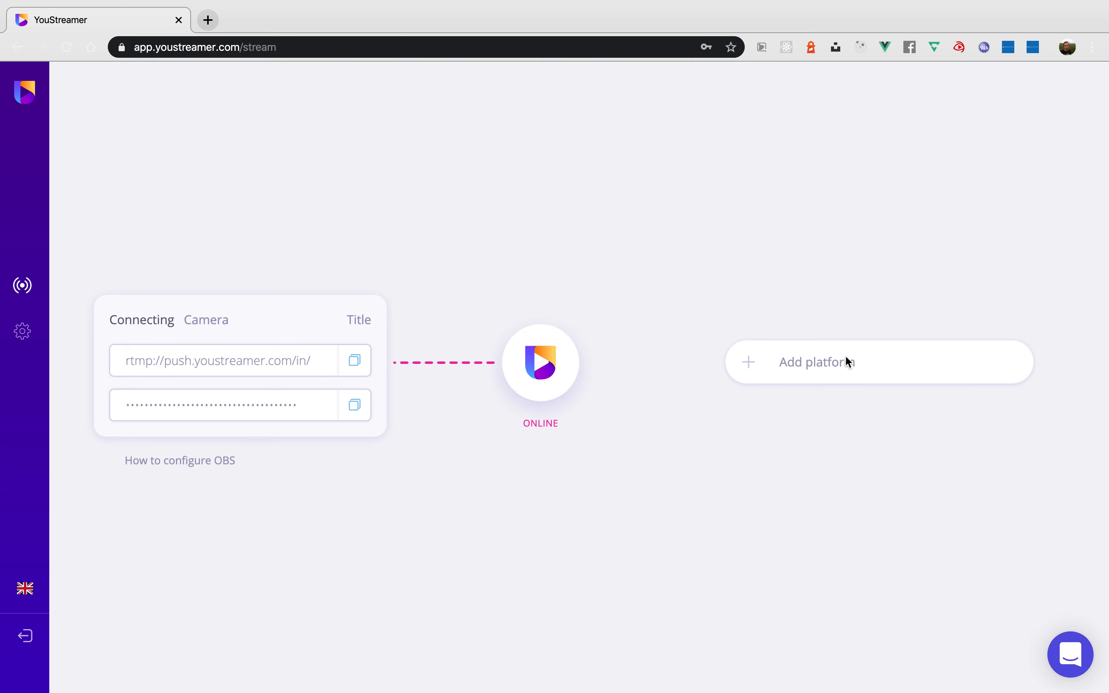
Add a platform and choose YouTube Stream Now as the destination.
left_click(817, 362)
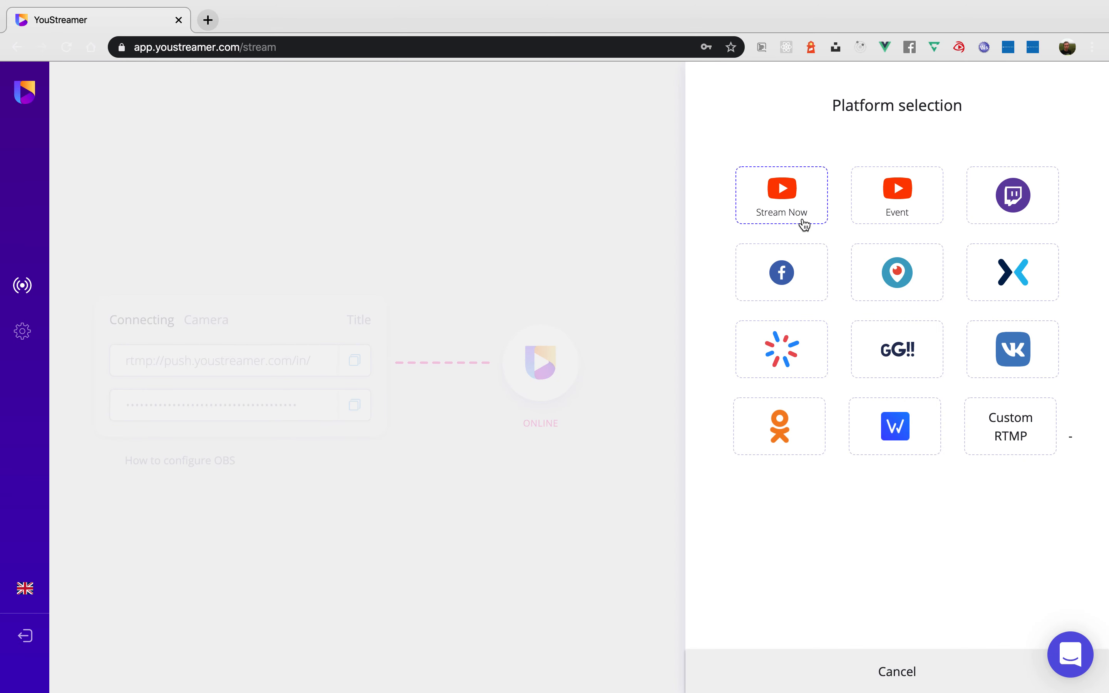
mouse_move(826, 213)
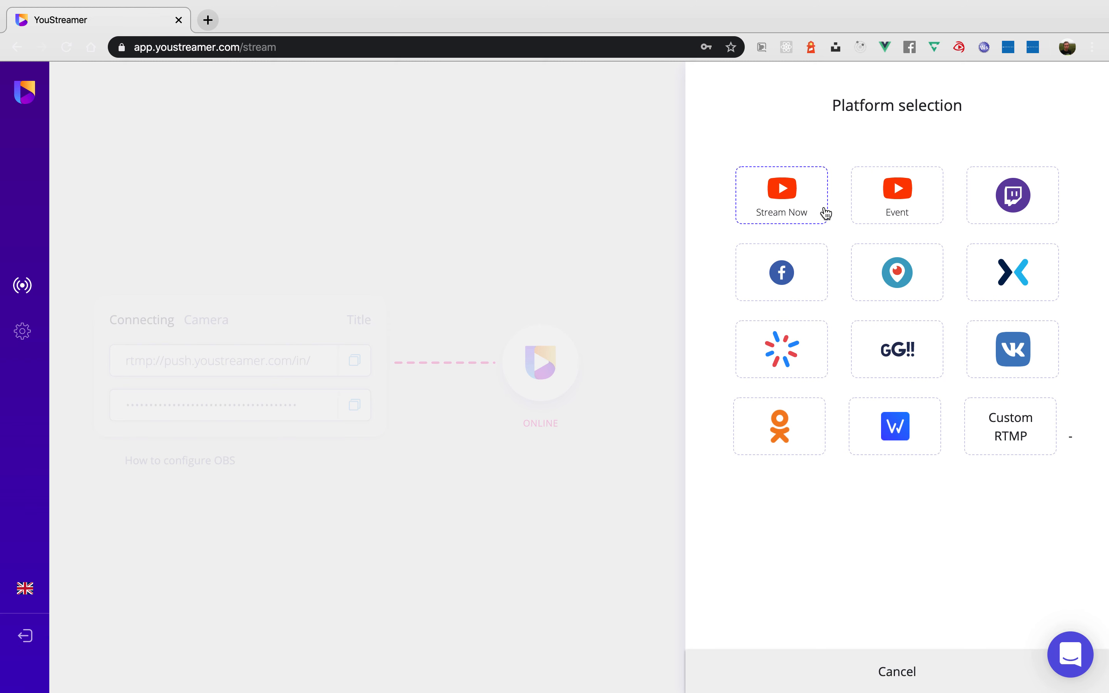
mouse_move(792, 212)
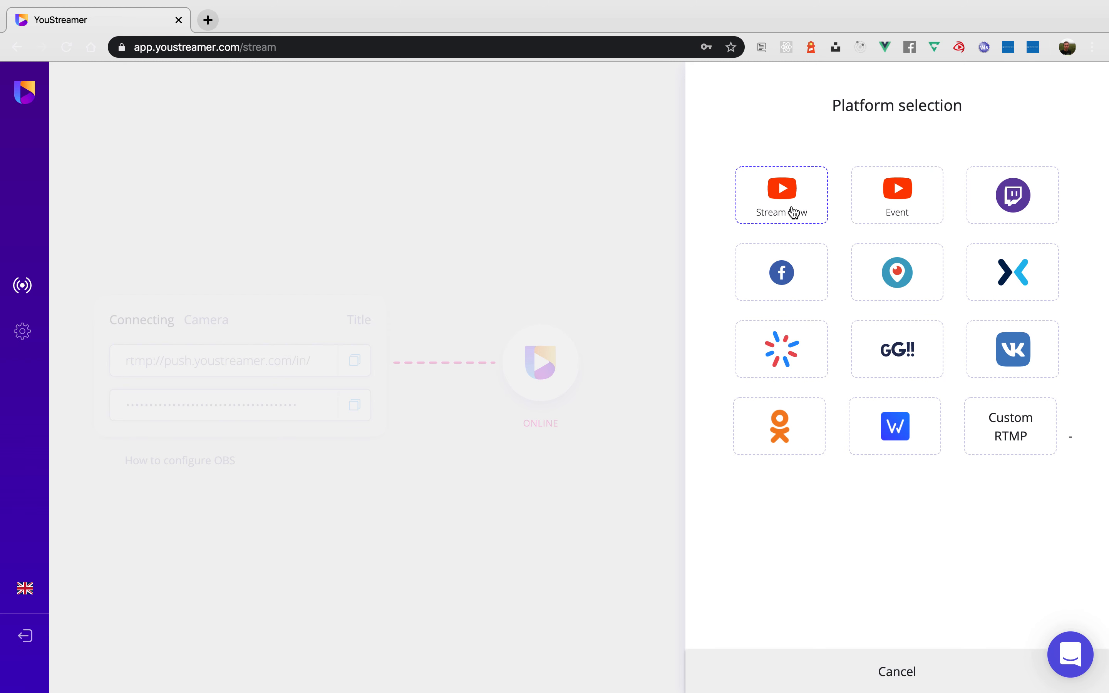
mouse_move(788, 213)
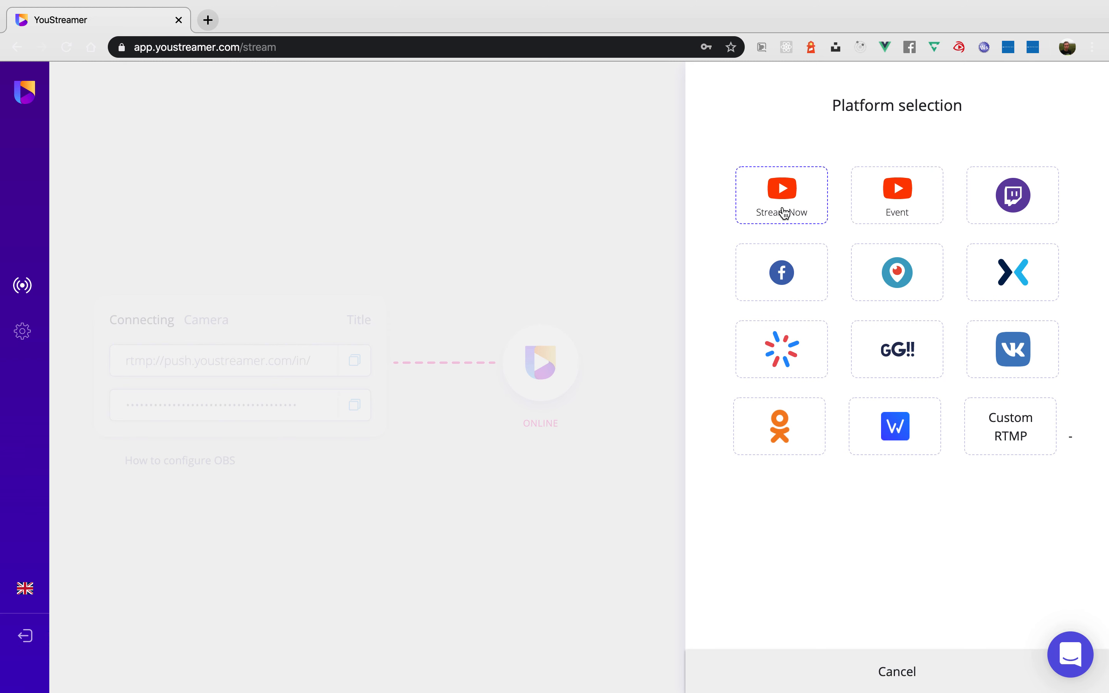
left_click(781, 195)
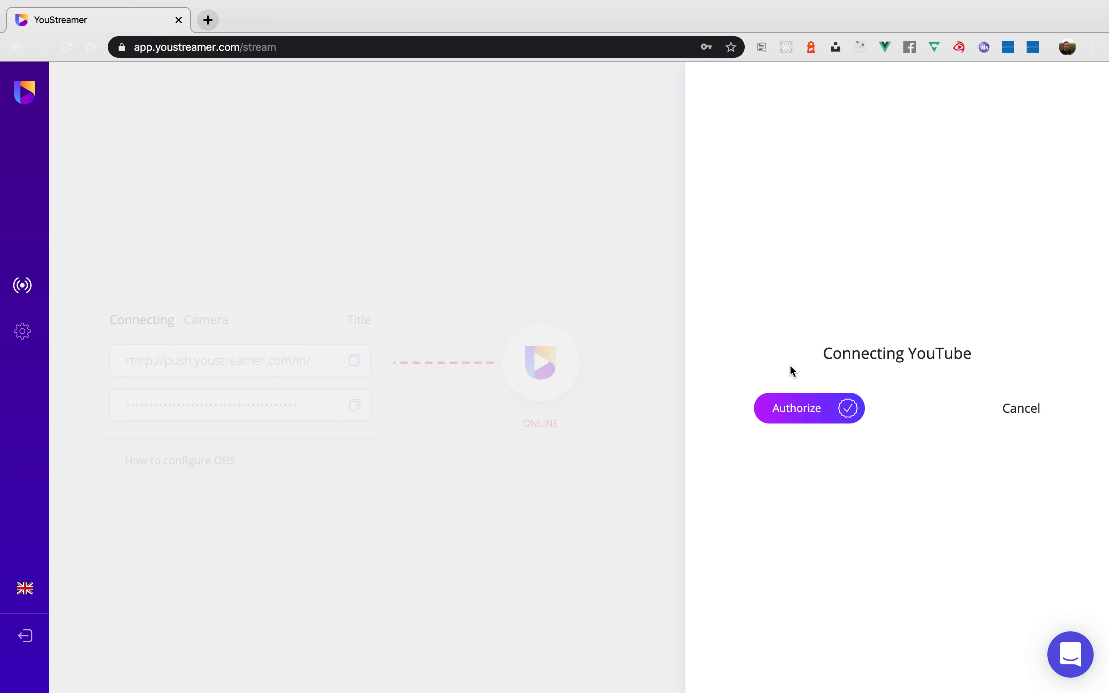
mouse_move(818, 411)
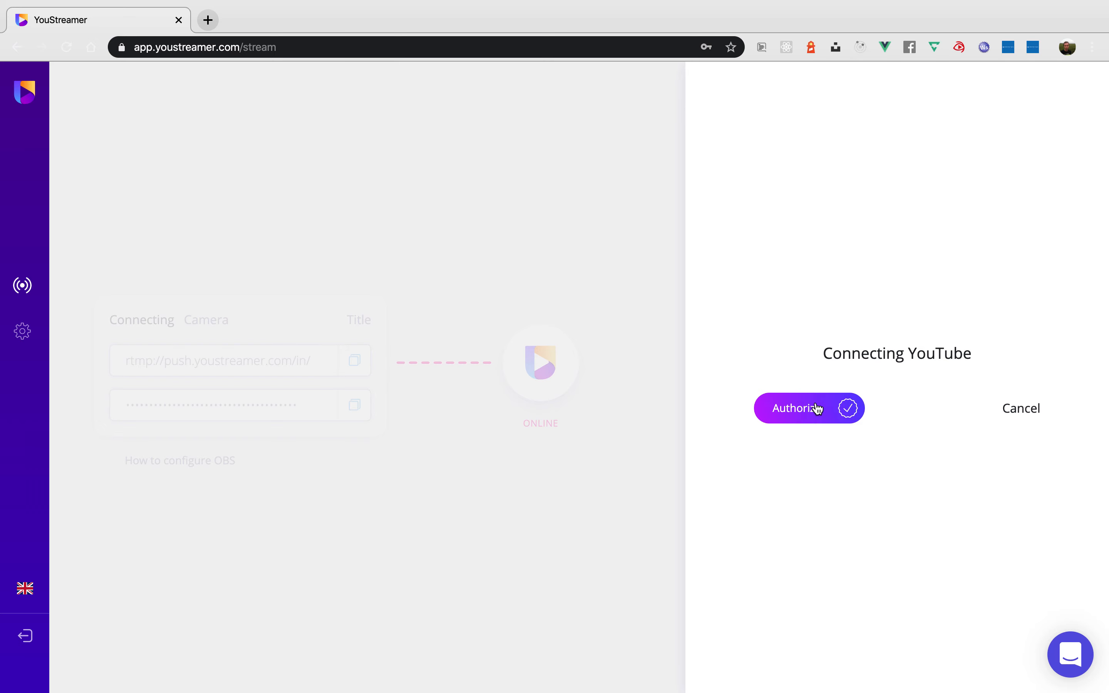
Authorize YouStreamer with the Google account, allowing YouTube management and confirming the choices.
left_click(798, 408)
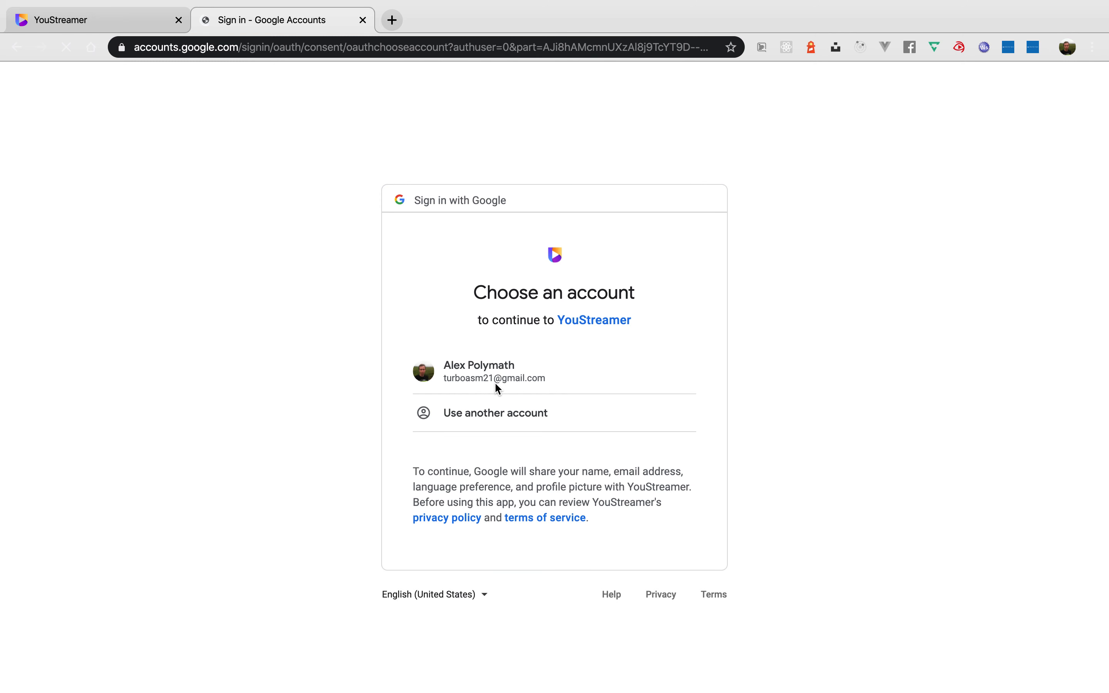
left_click(495, 371)
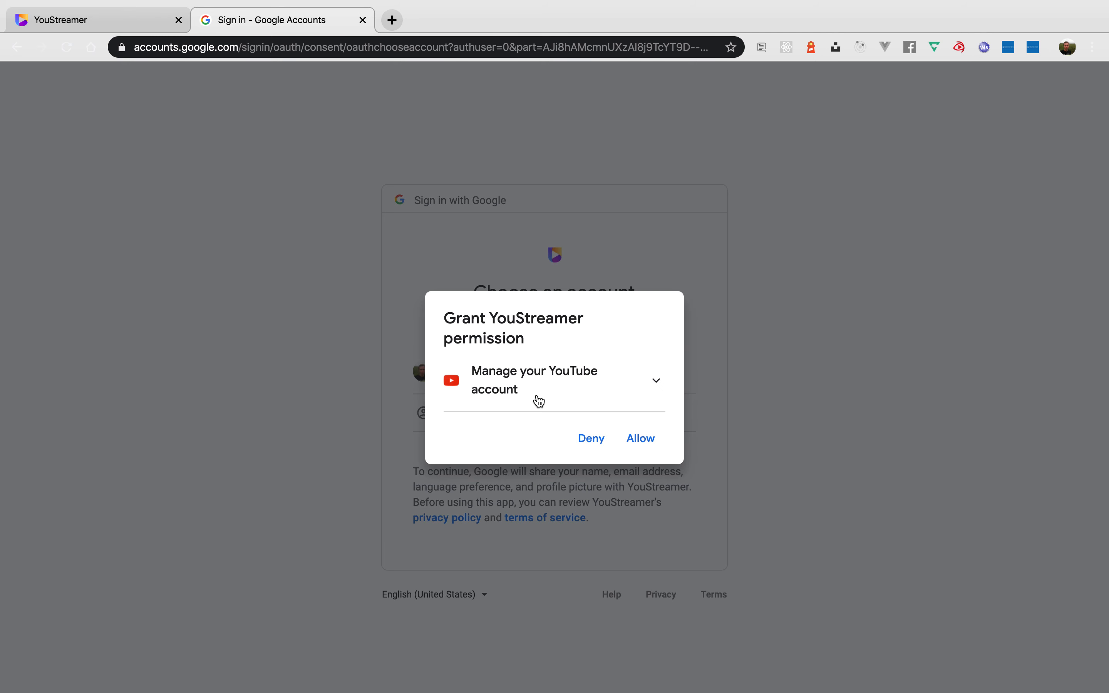
left_click(654, 380)
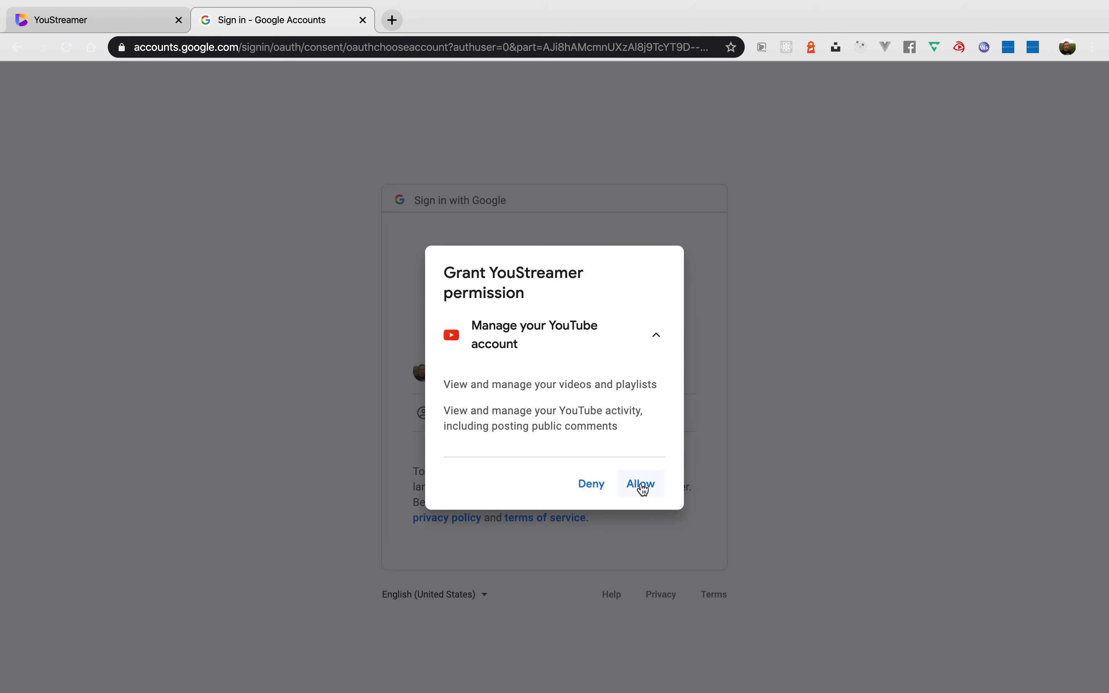
left_click(640, 483)
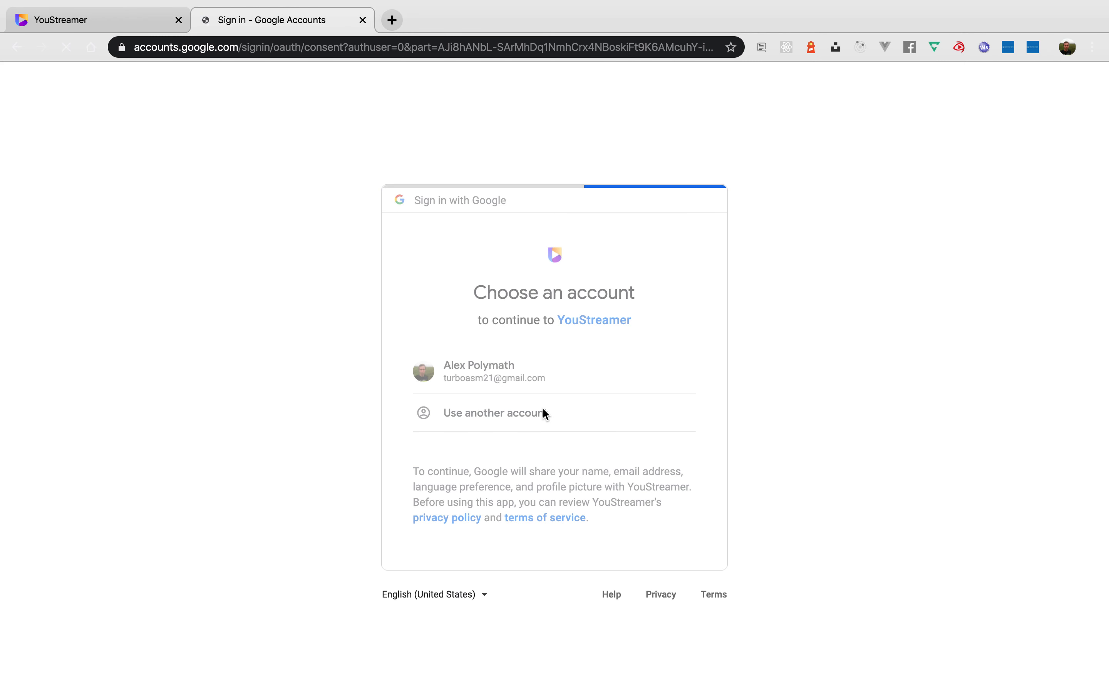
left_click(493, 371)
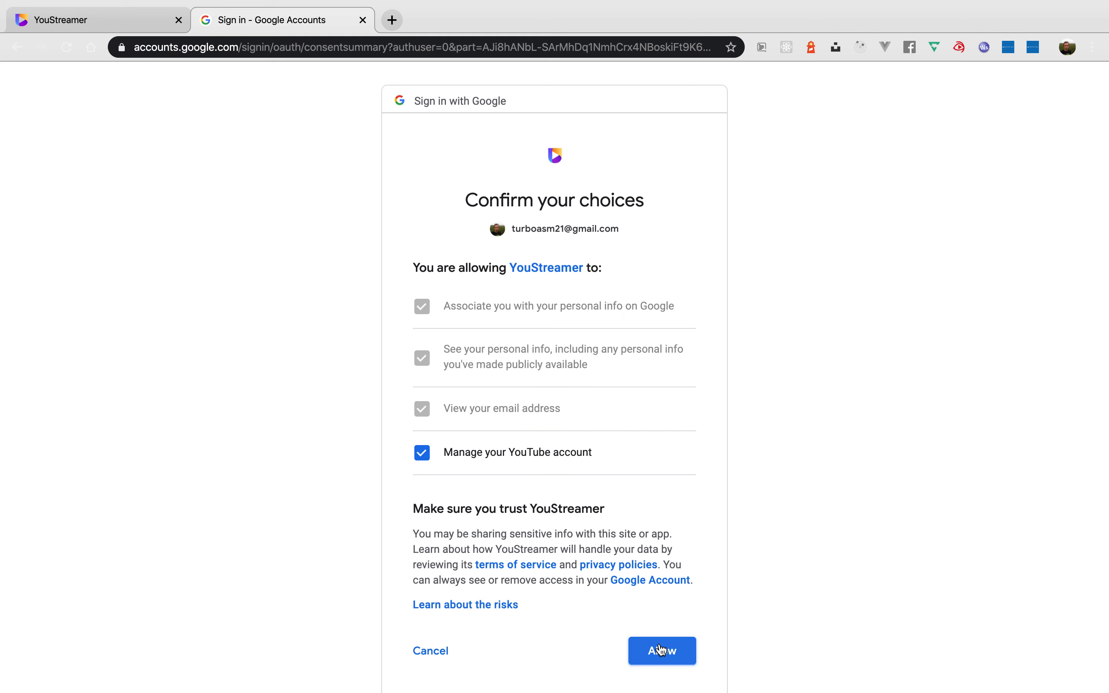
left_click(660, 650)
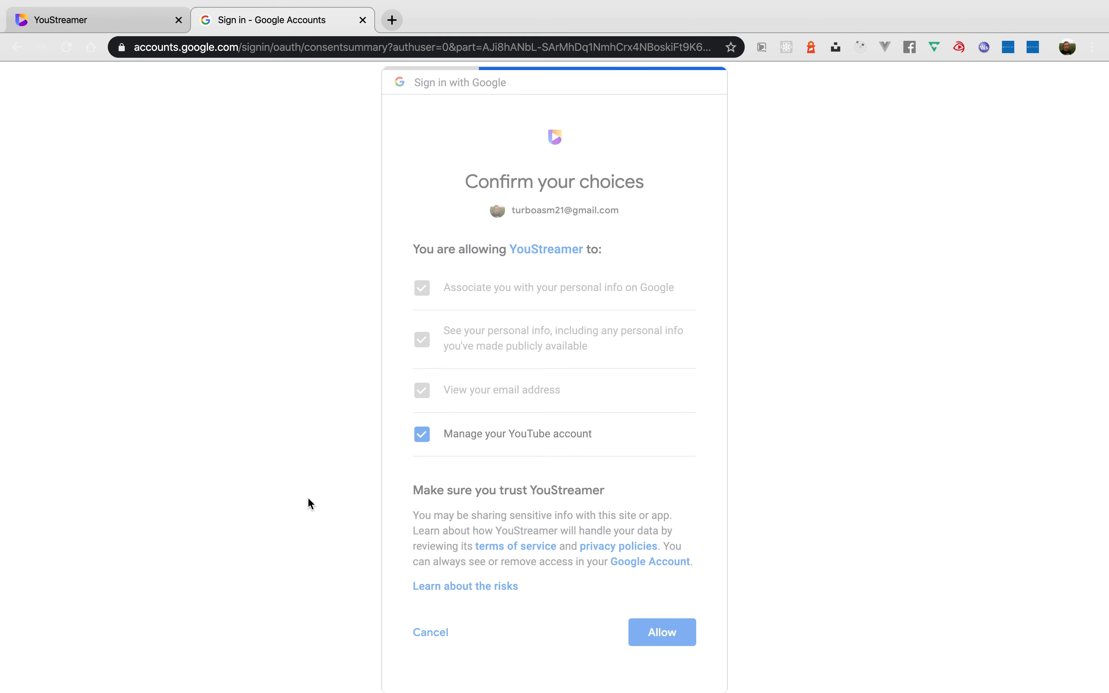
Return to YouStreamer and let the Connecting YouTube step finish.
left_click(662, 631)
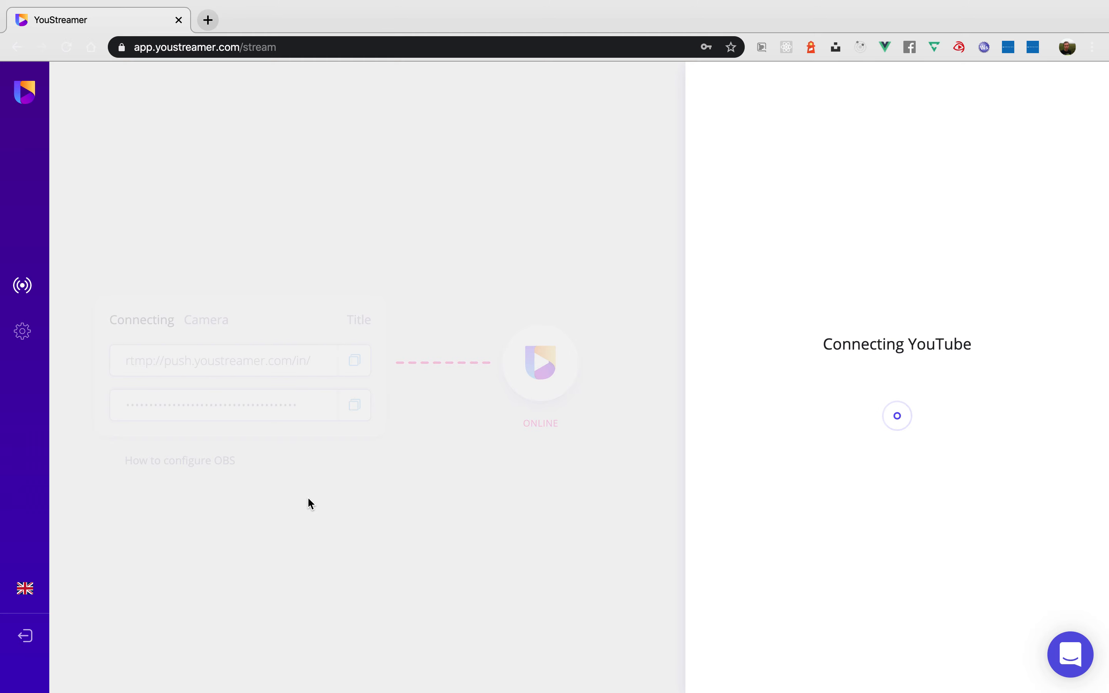
mouse_move(802, 439)
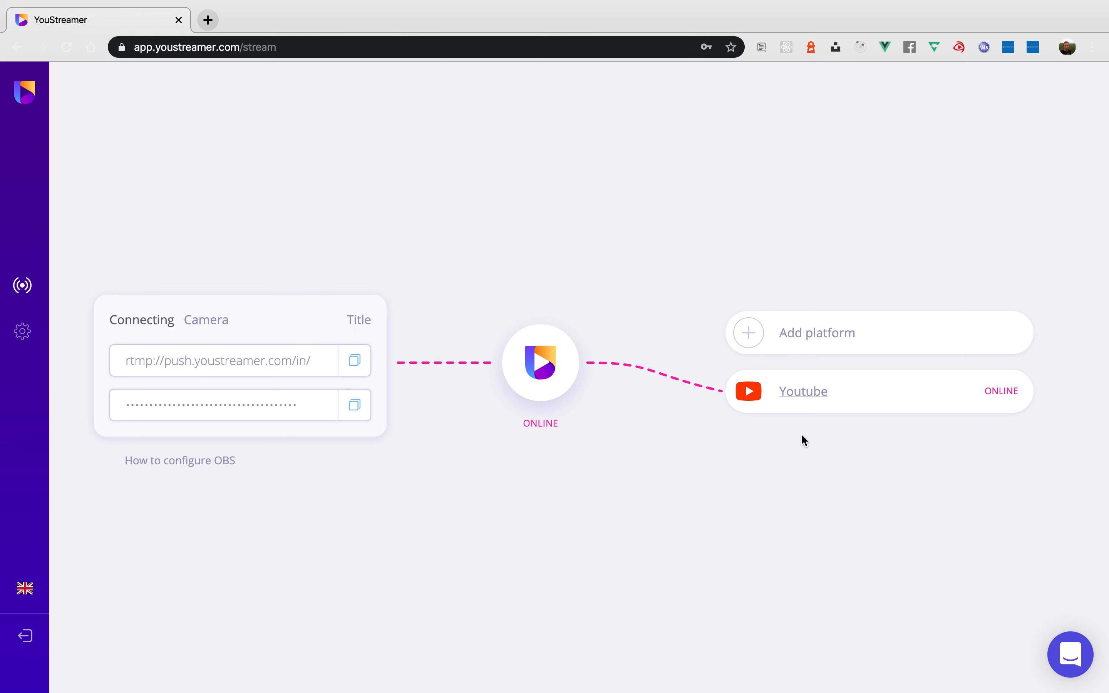
Open the connected YouTube channel's live page from the dashboard.
left_click(802, 391)
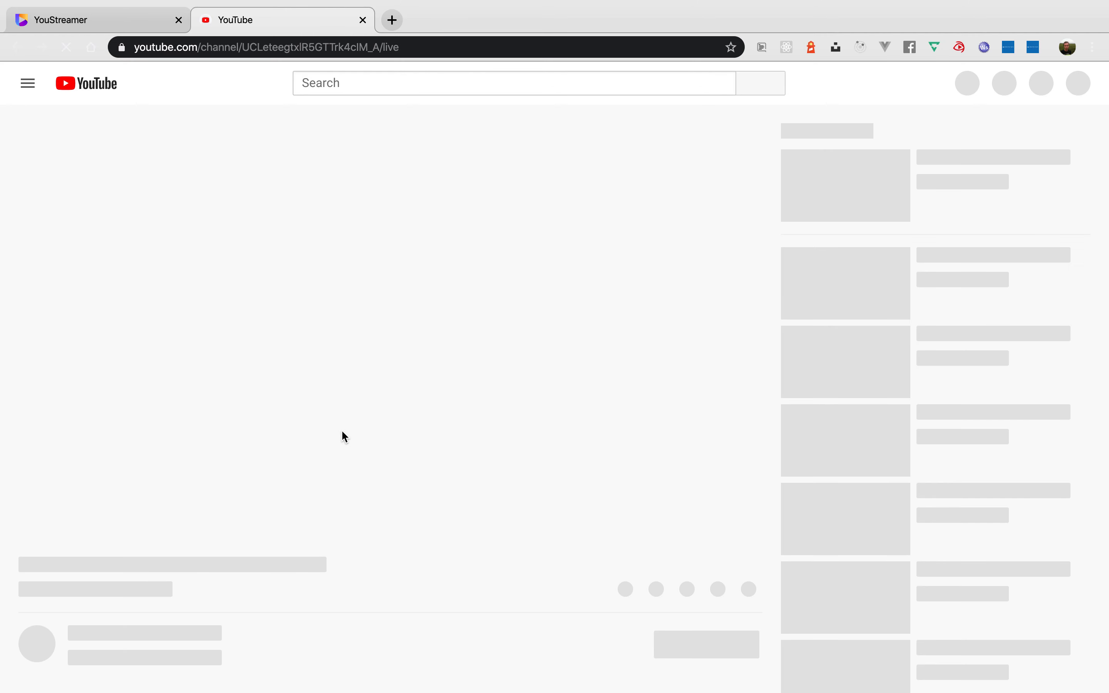
mouse_move(343, 596)
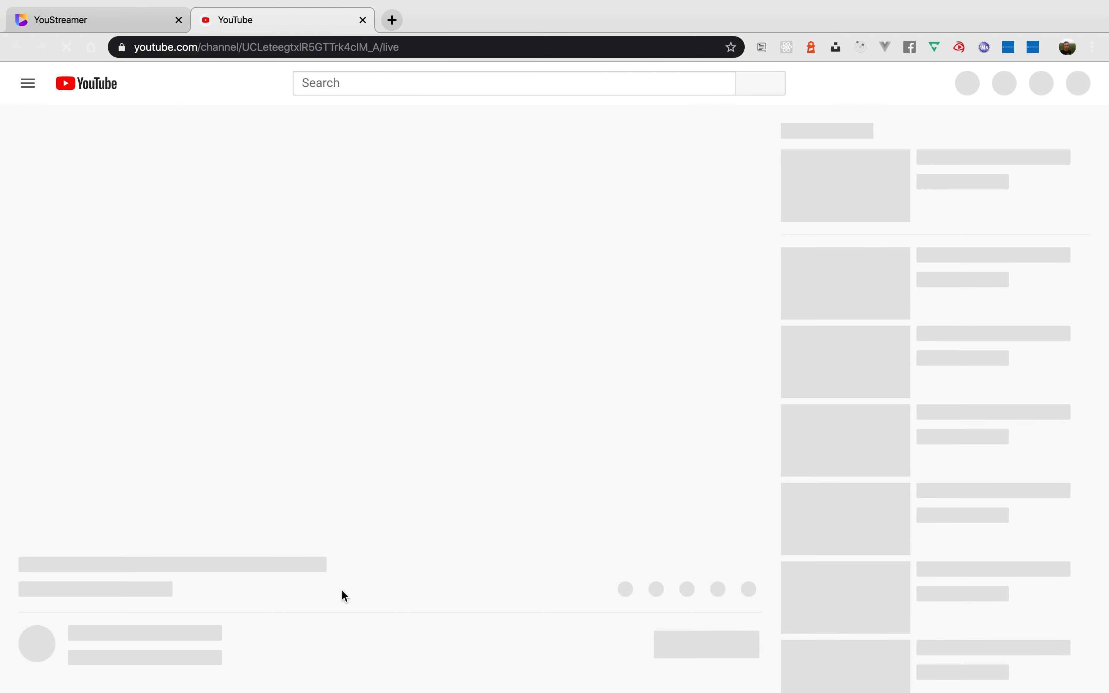